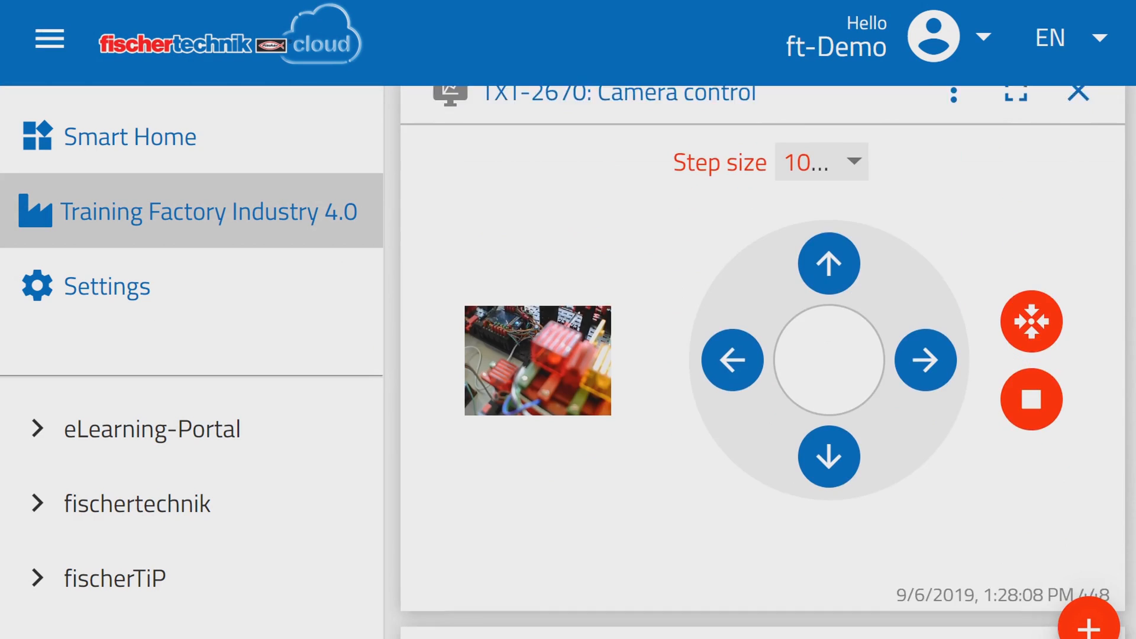
scroll("down", 3)
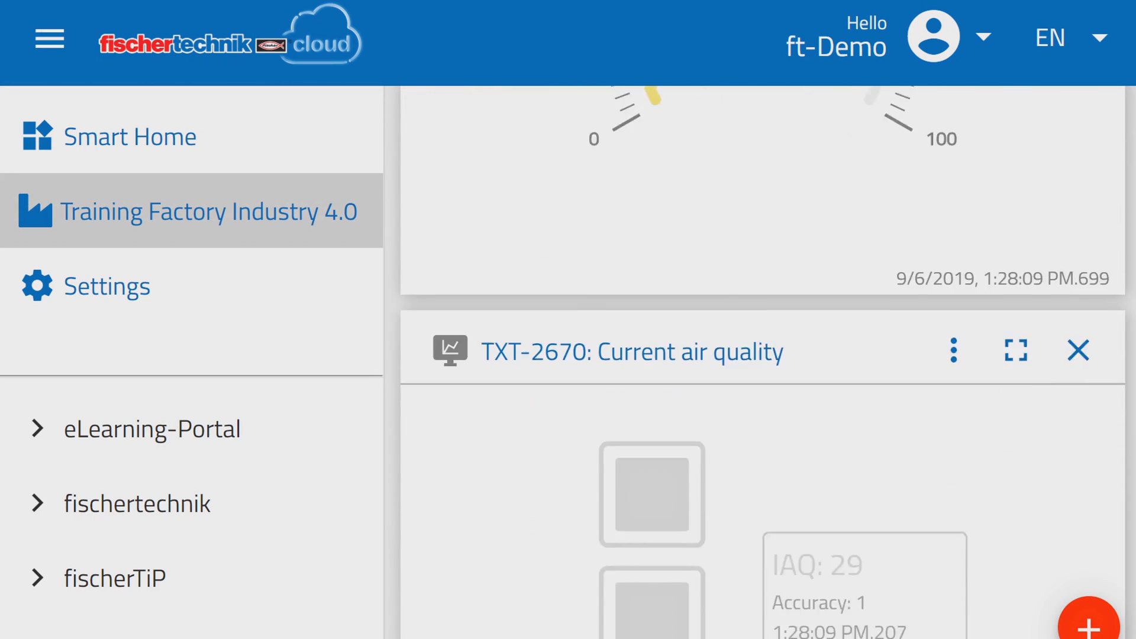